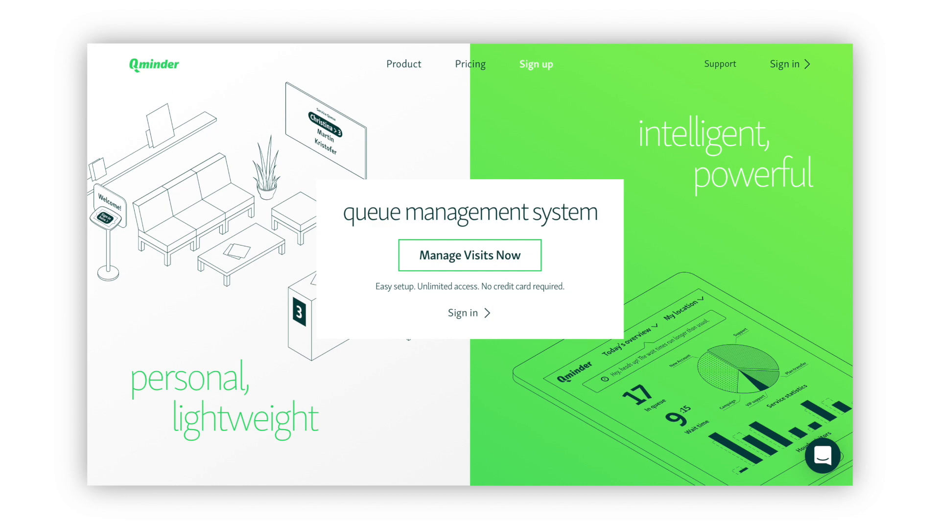
# Sign in from the Qminder homepage to land on Vancouver hub's queue overview for today
pyautogui.click(470, 255)
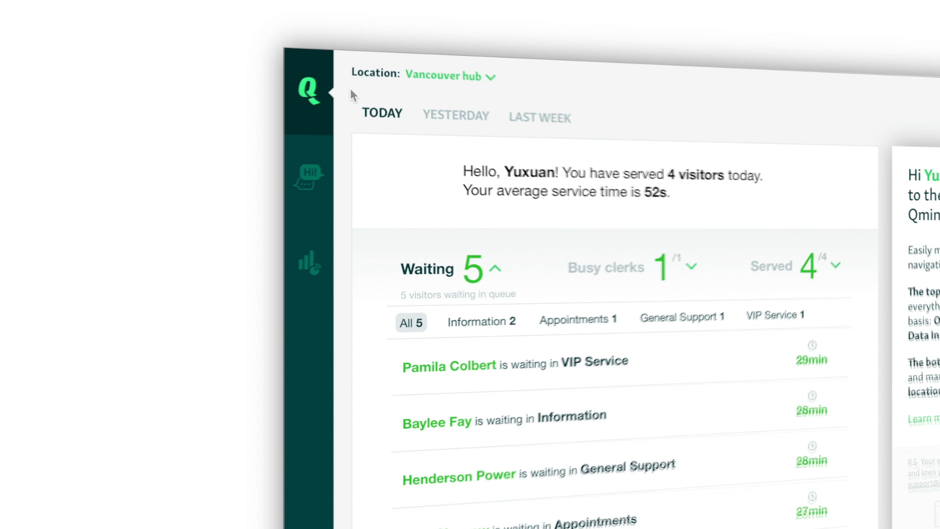
pyautogui.moveTo(310, 98)
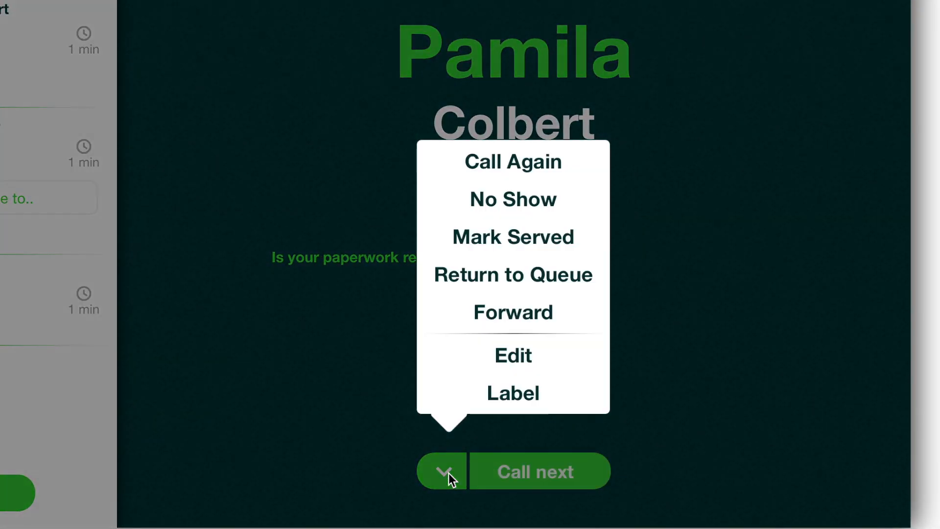
pyautogui.moveTo(341, 378)
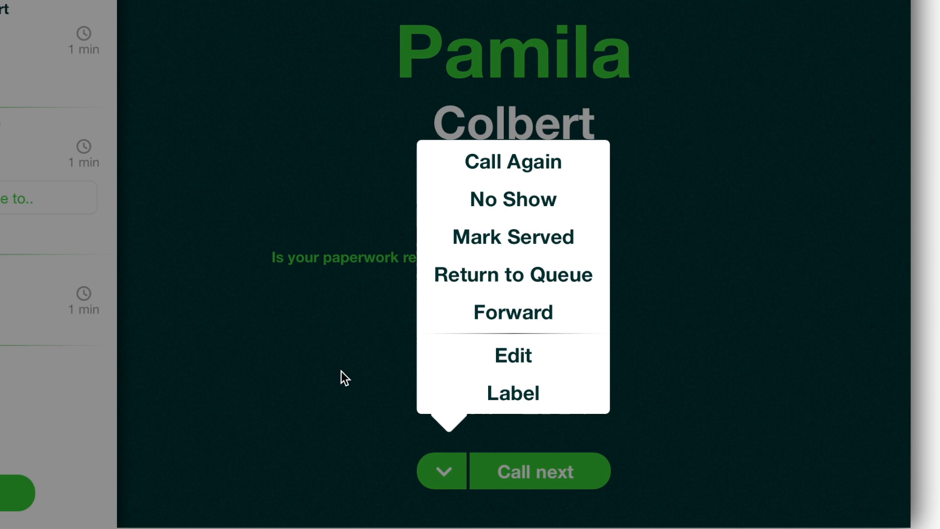
# Dismiss the current visitor's Call next actions and go to Data Insights visitor volumes
pyautogui.click(444, 471)
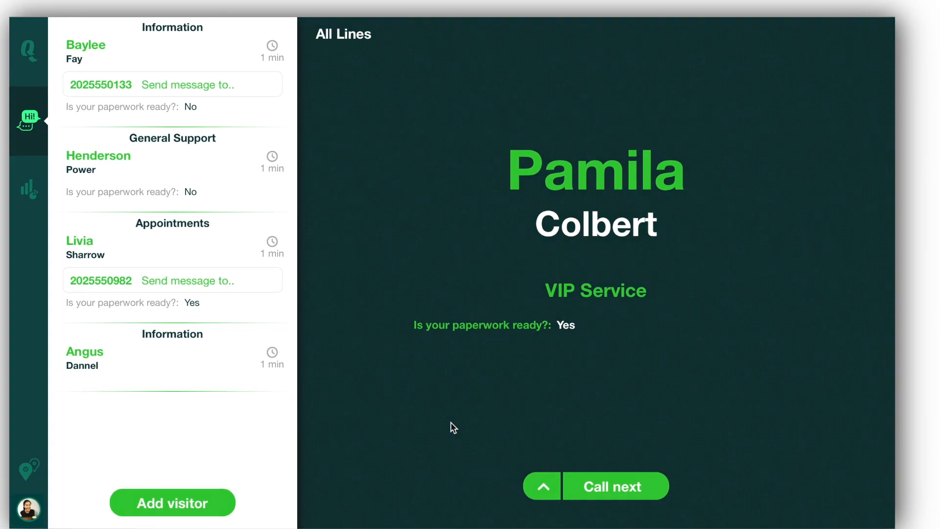
pyautogui.click(28, 186)
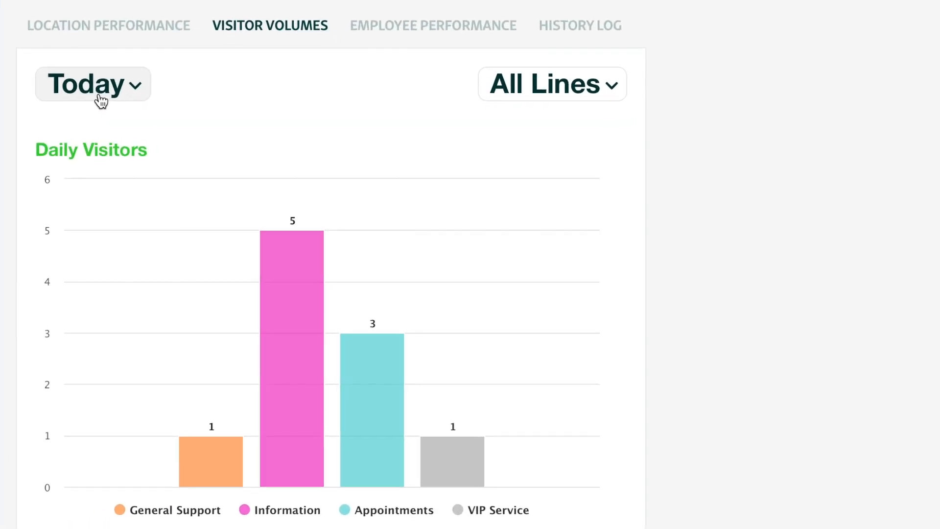
# Filter visitor volumes to 04/15 - 04/22 for the Information line and review the charts below
pyautogui.click(92, 84)
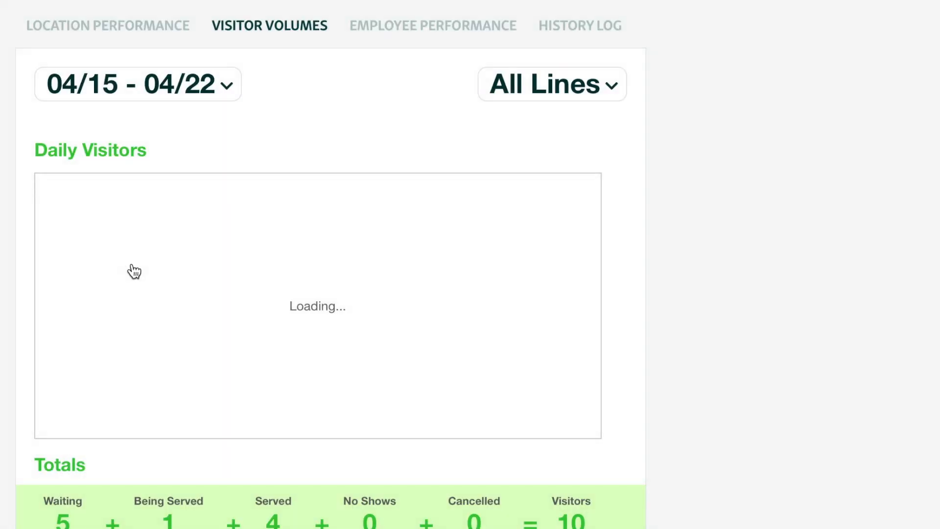
pyautogui.click(553, 84)
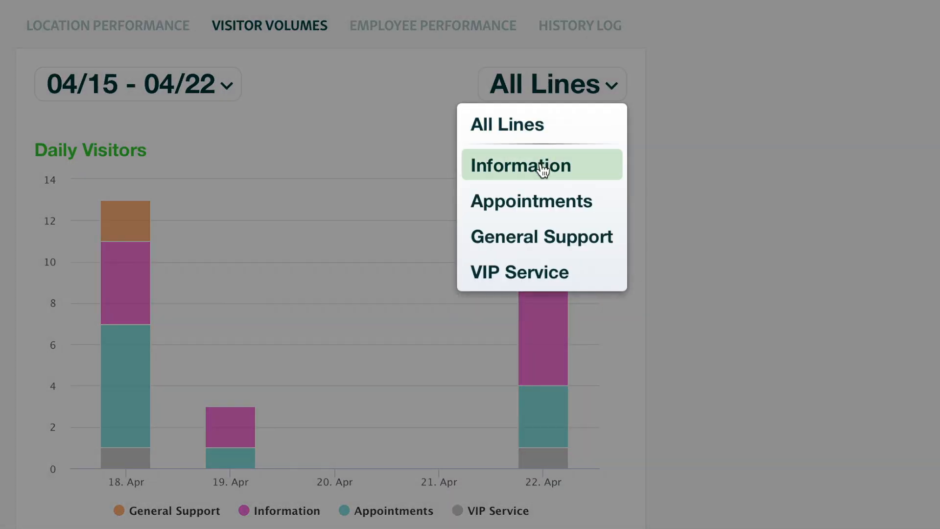
pyautogui.click(520, 165)
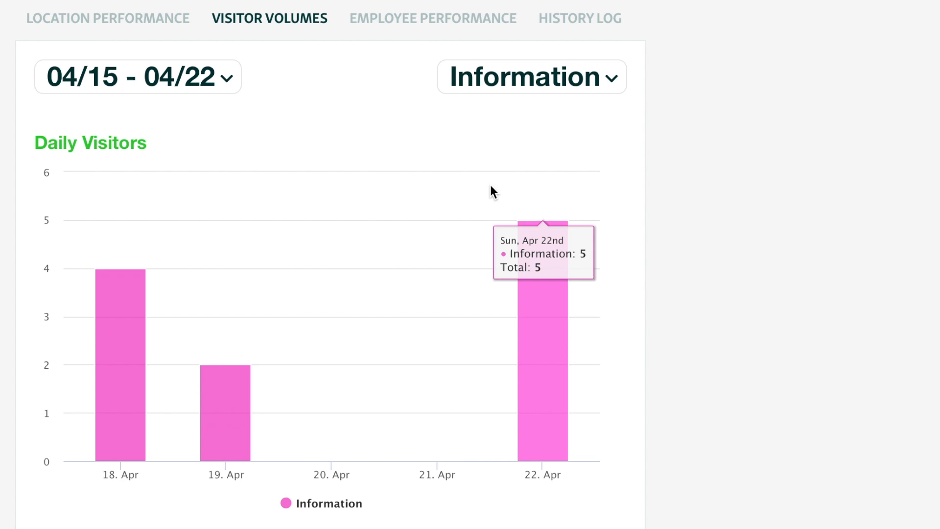
pyautogui.scroll(-3)
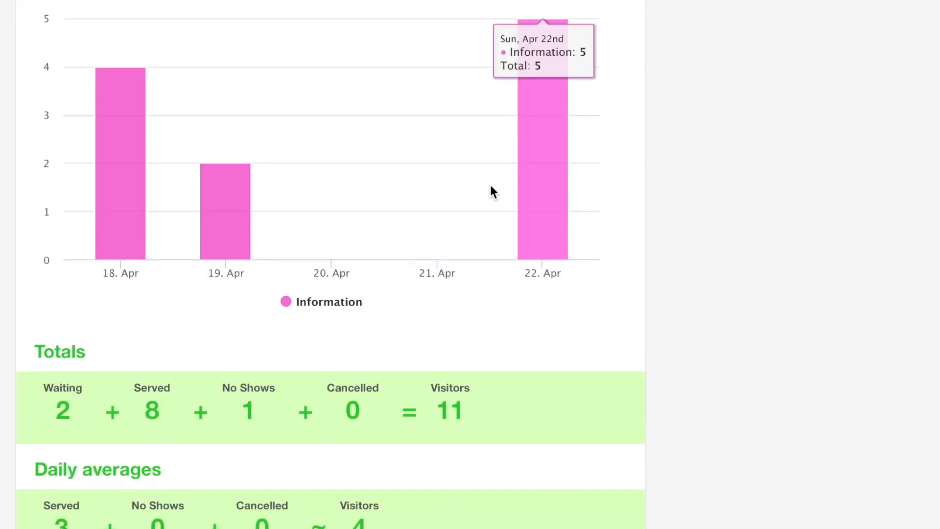
pyautogui.scroll(-3)
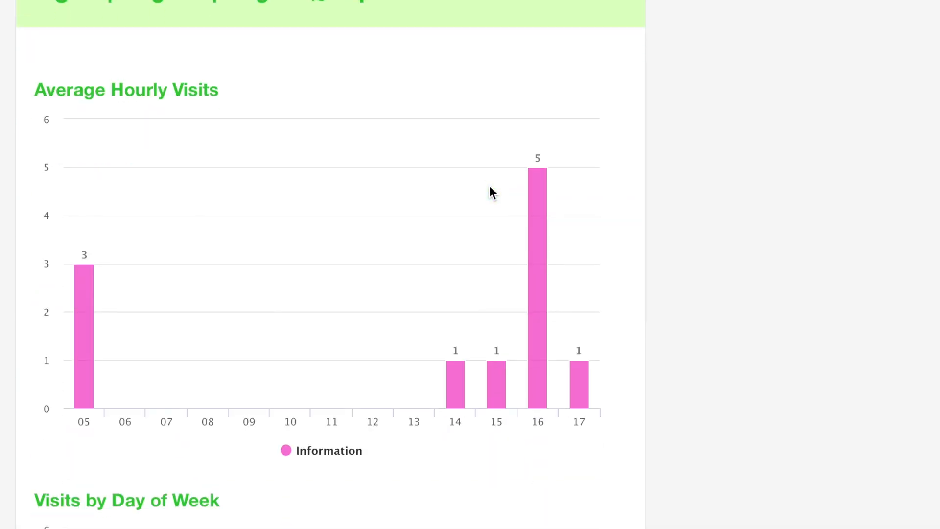
pyautogui.scroll(-3)
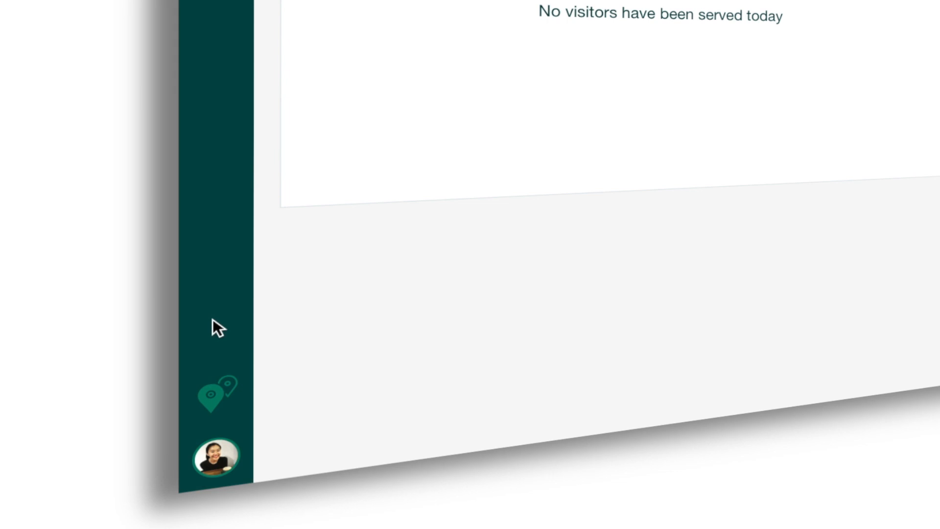
# From Locations, enter Vancouver hub's settings with its four lines and view its SMS settings
pyautogui.click(215, 462)
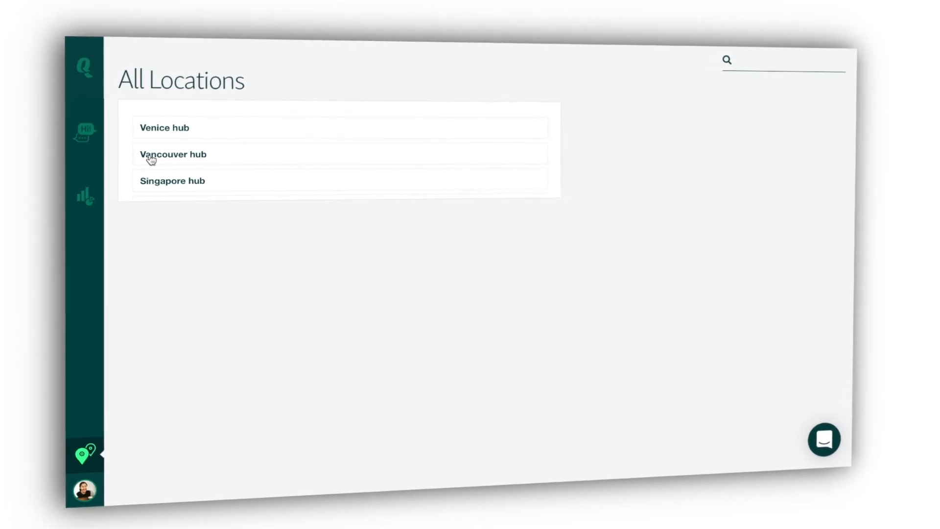
pyautogui.click(154, 154)
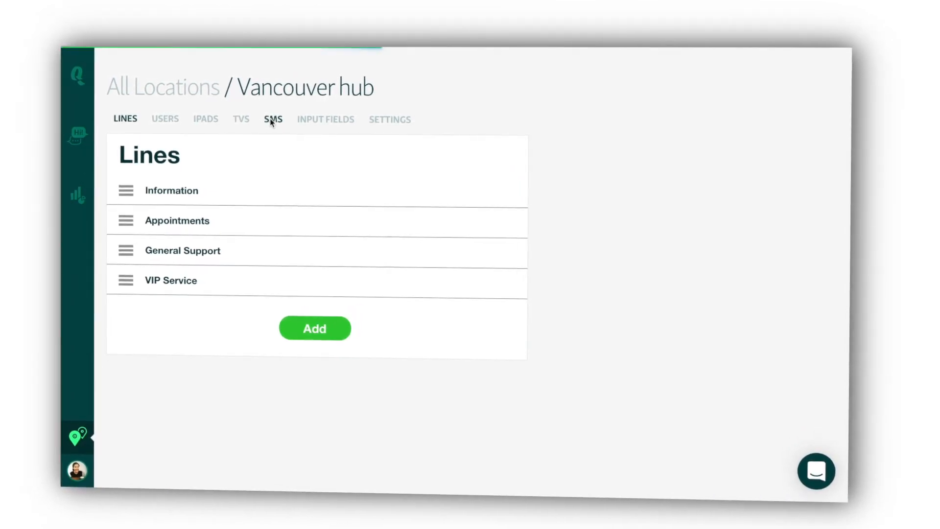
pyautogui.click(273, 119)
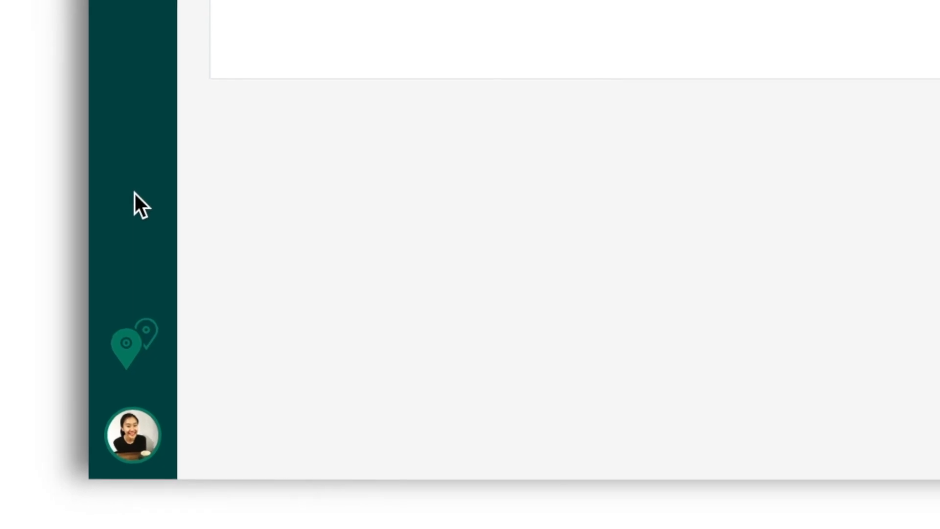
# Visit the Account settings via the profile avatar before returning to today's overview
pyautogui.click(132, 439)
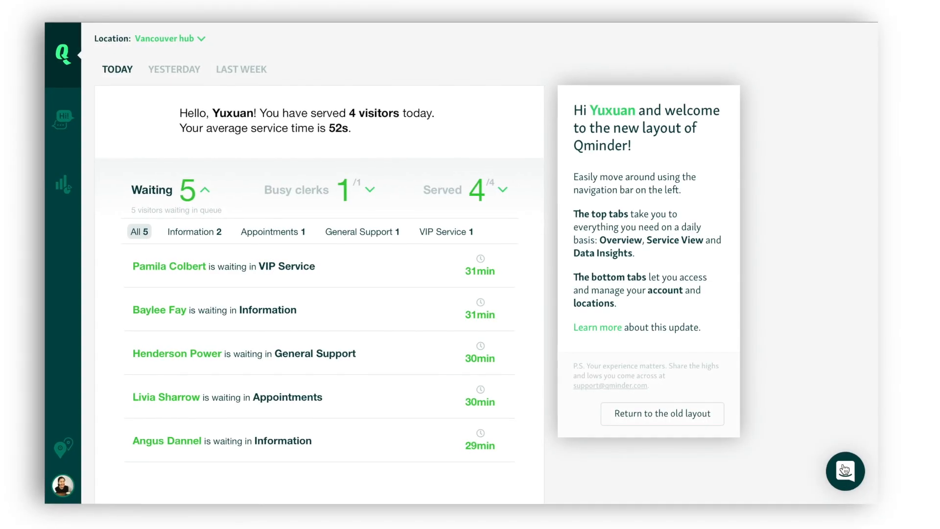
# Start a feedback chat with the message "I have an idea how to make Qminder even better"
pyautogui.click(843, 470)
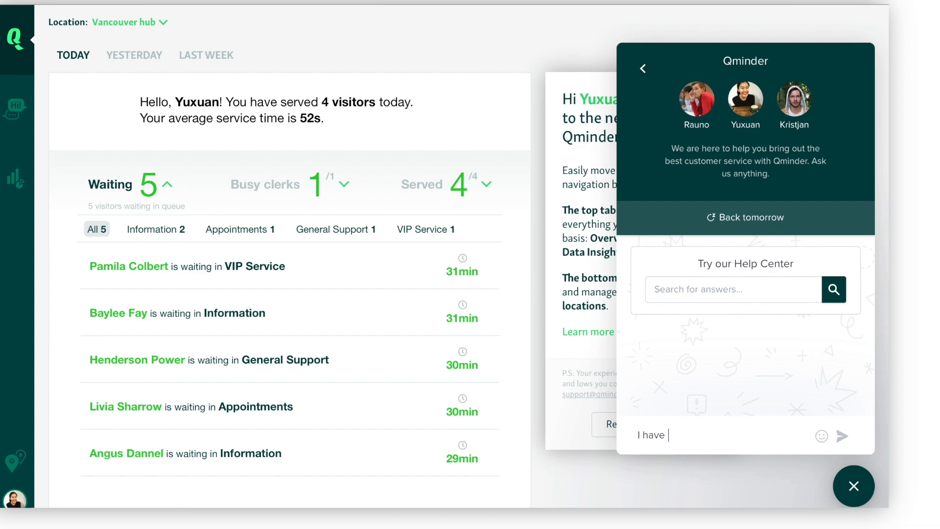
pyautogui.write('an idea how to make')
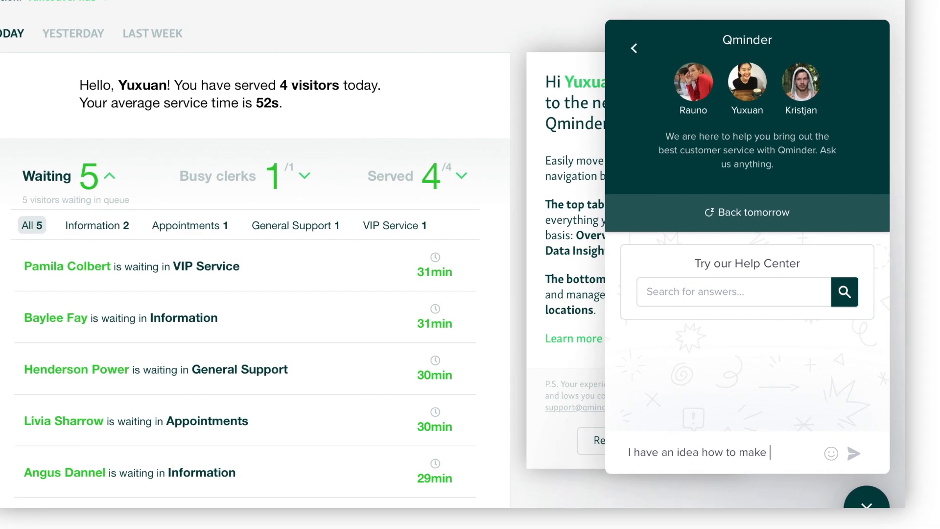
pyautogui.write('Qminder even better')
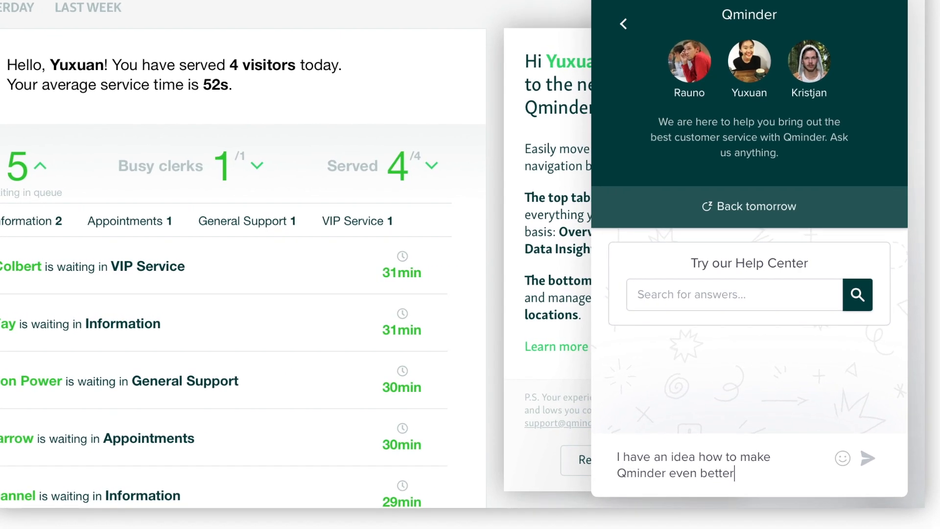